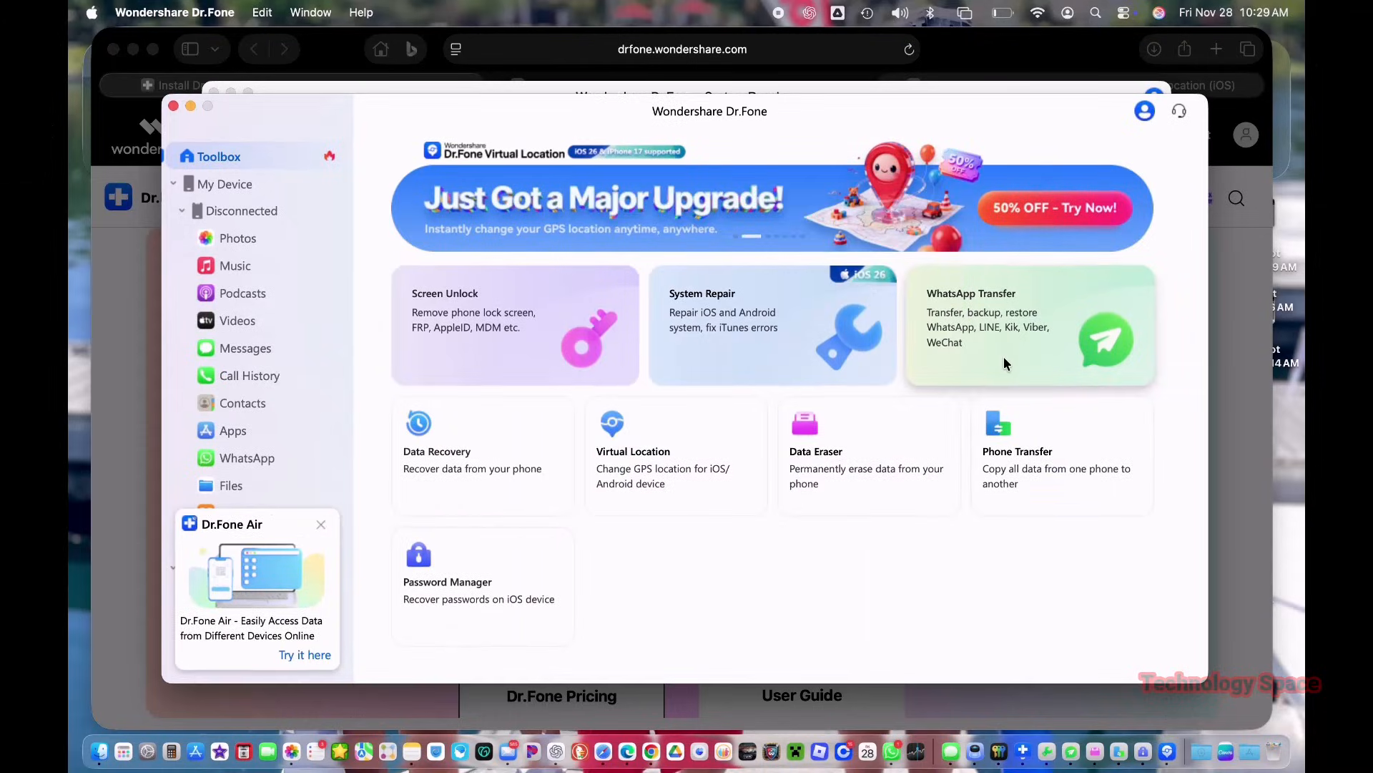
- Open the WhatsApp Transfer module from the Toolbox, showing transfer, backup, merge and restore options
left_click(1028, 325)
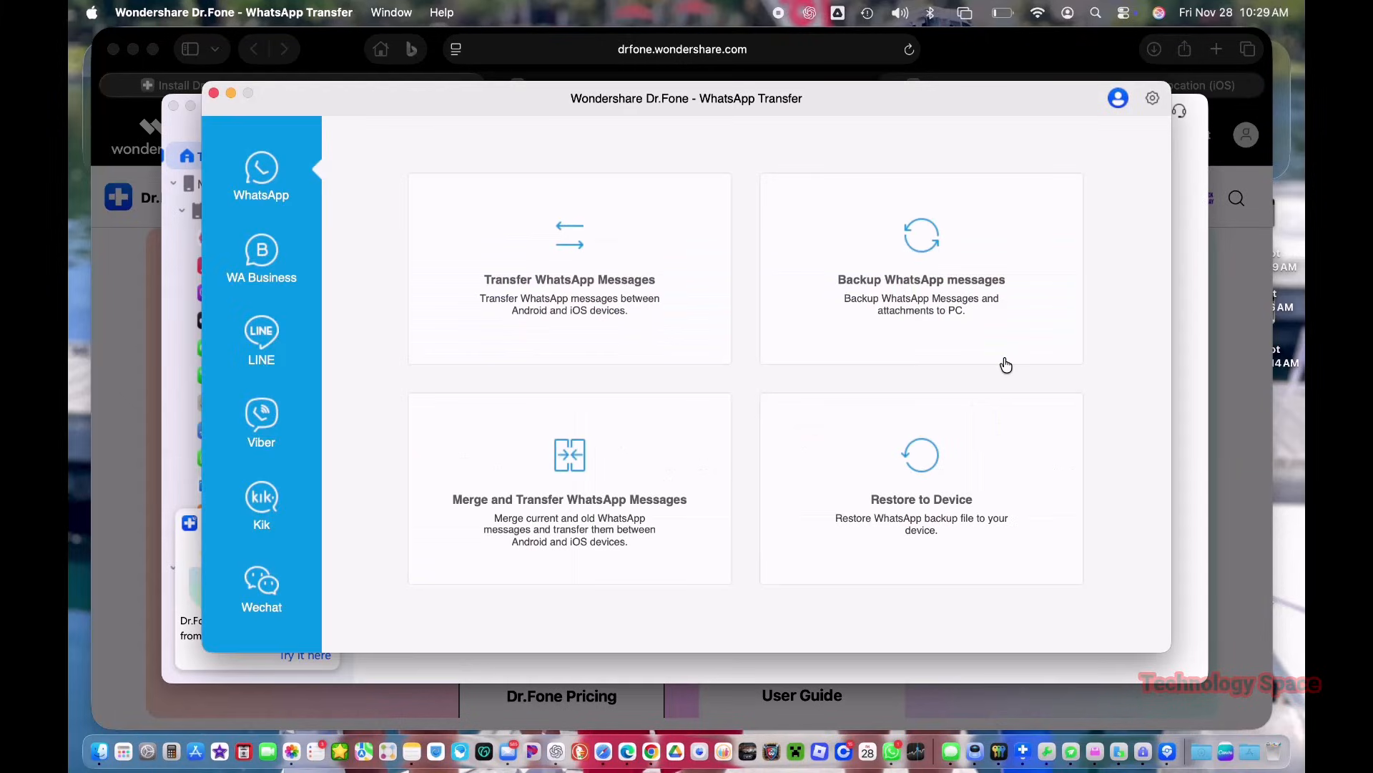
mouse_move(383, 187)
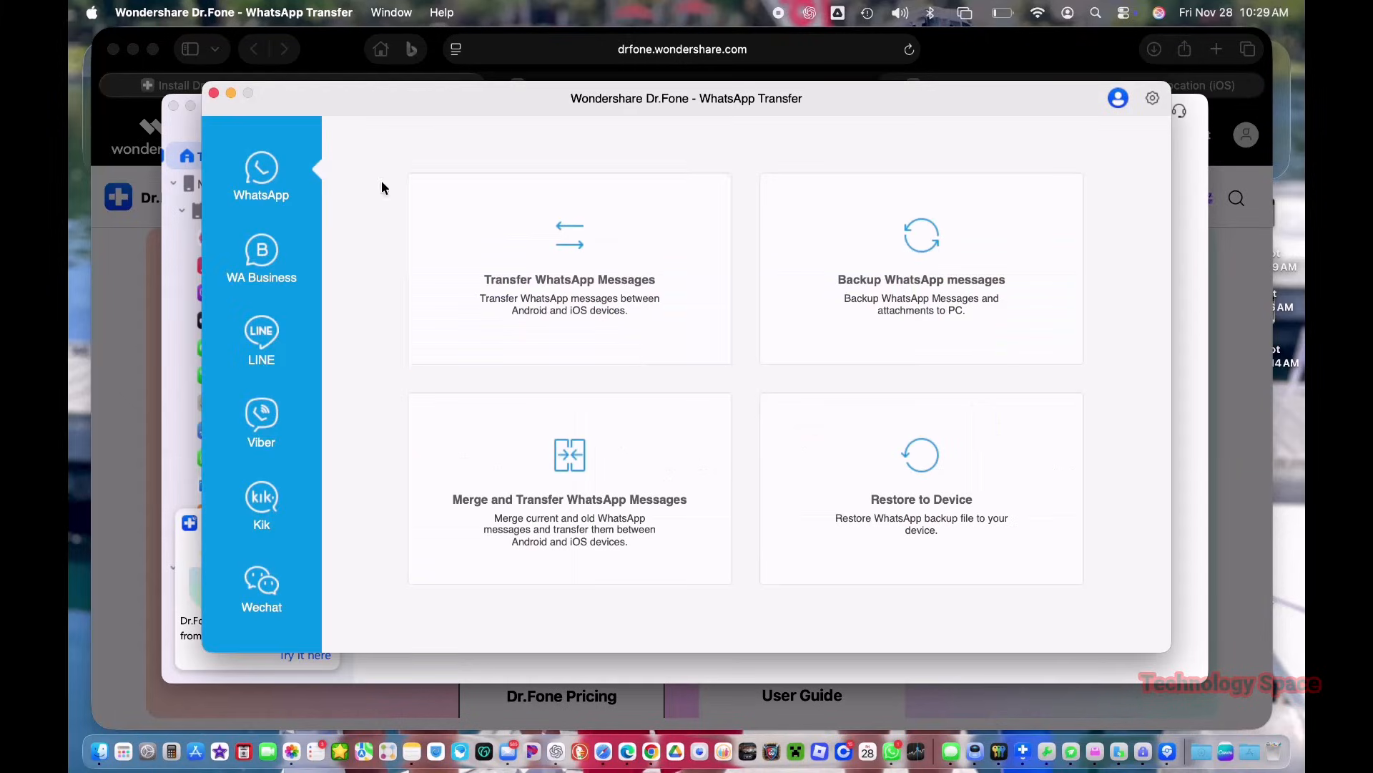